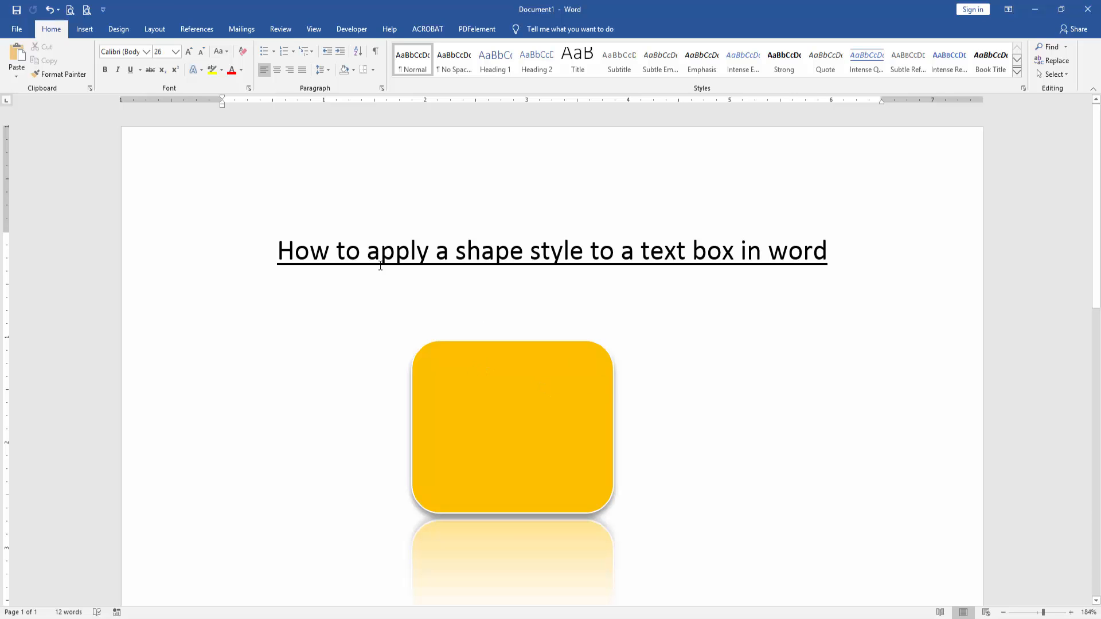
Insert a Simple Text Box with placeholder quote text onto the page.
{"action": "left_click", "coordinate": [84, 29]}
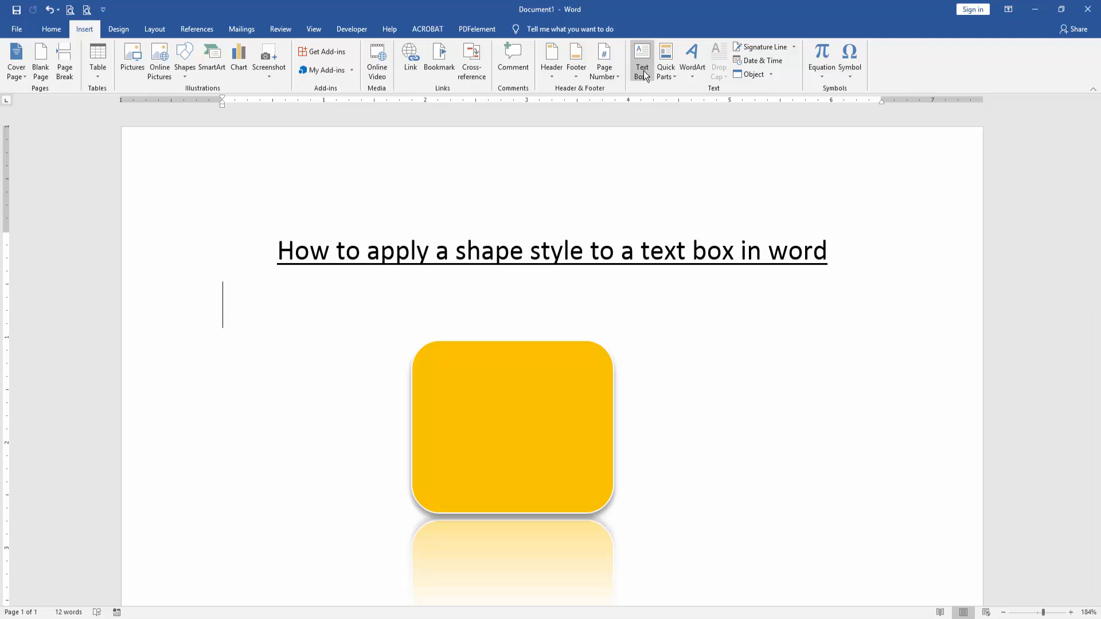
{"action": "left_click", "coordinate": [643, 57]}
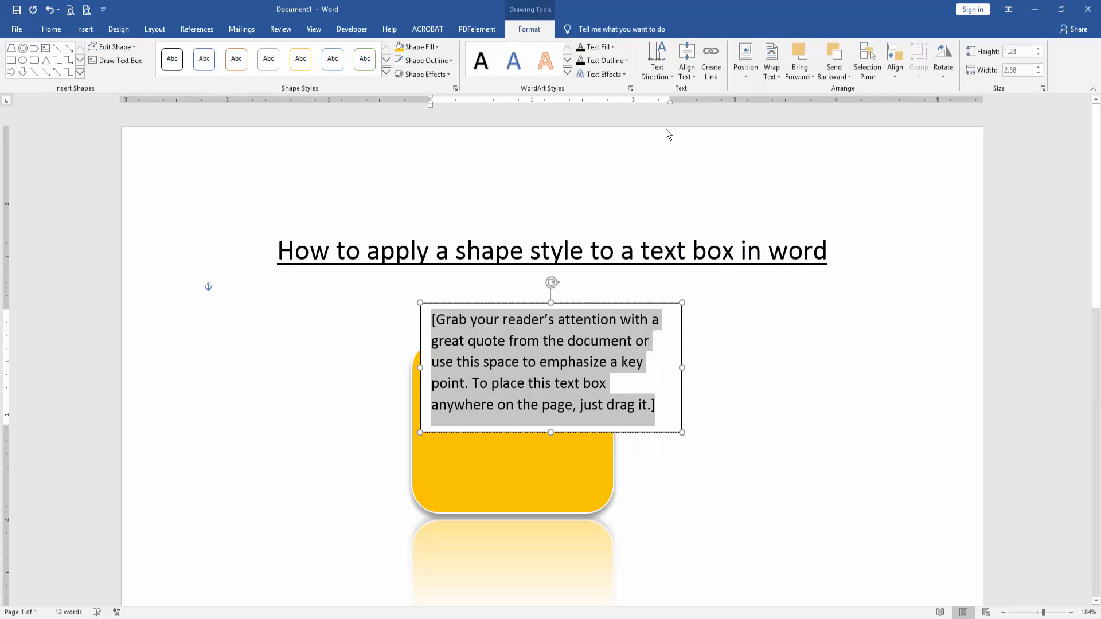
Move the text box right and the yellow rounded shape left so they sit side by side.
{"action": "left_click_drag", "start_coordinate": [549, 368], "coordinate": [816, 414]}
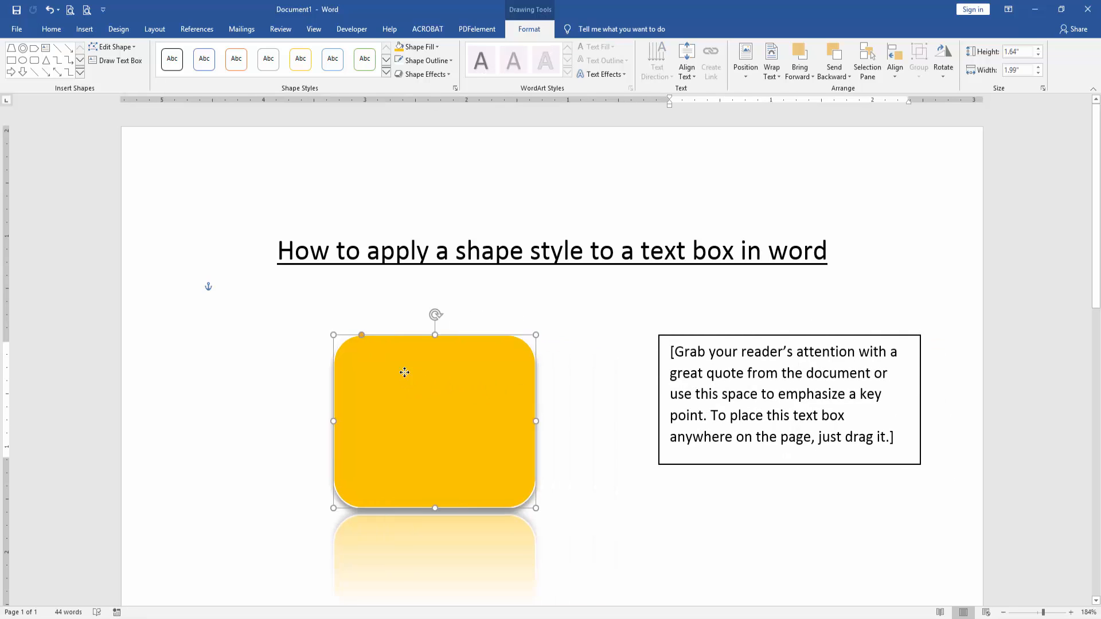
{"action": "left_click_drag", "start_coordinate": [404, 371], "coordinate": [390, 362]}
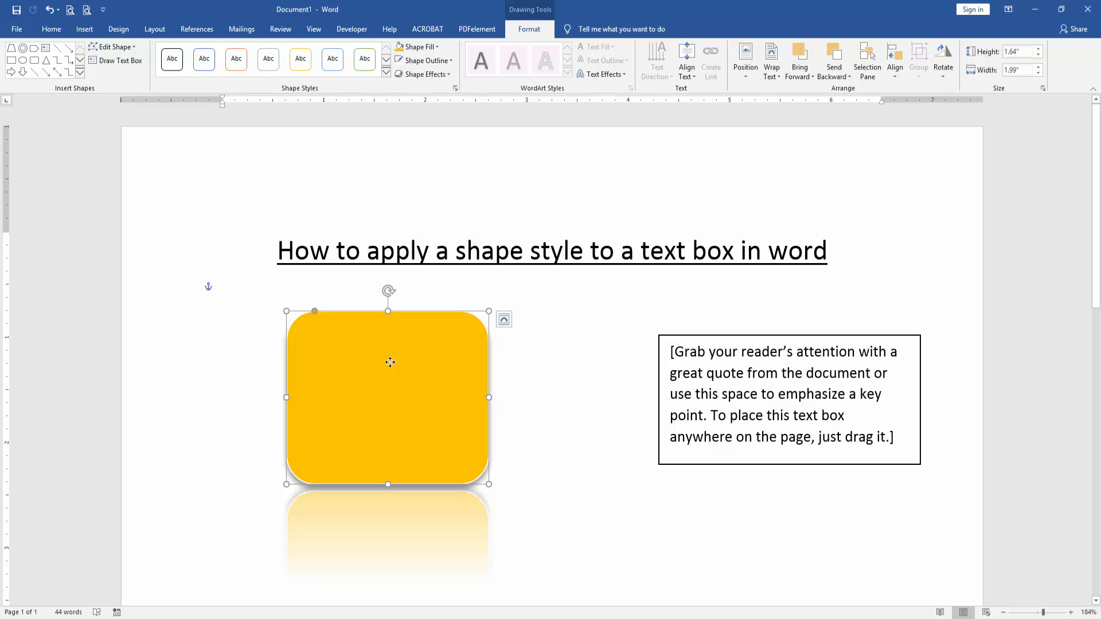
{"action": "mouse_move", "coordinate": [674, 342]}
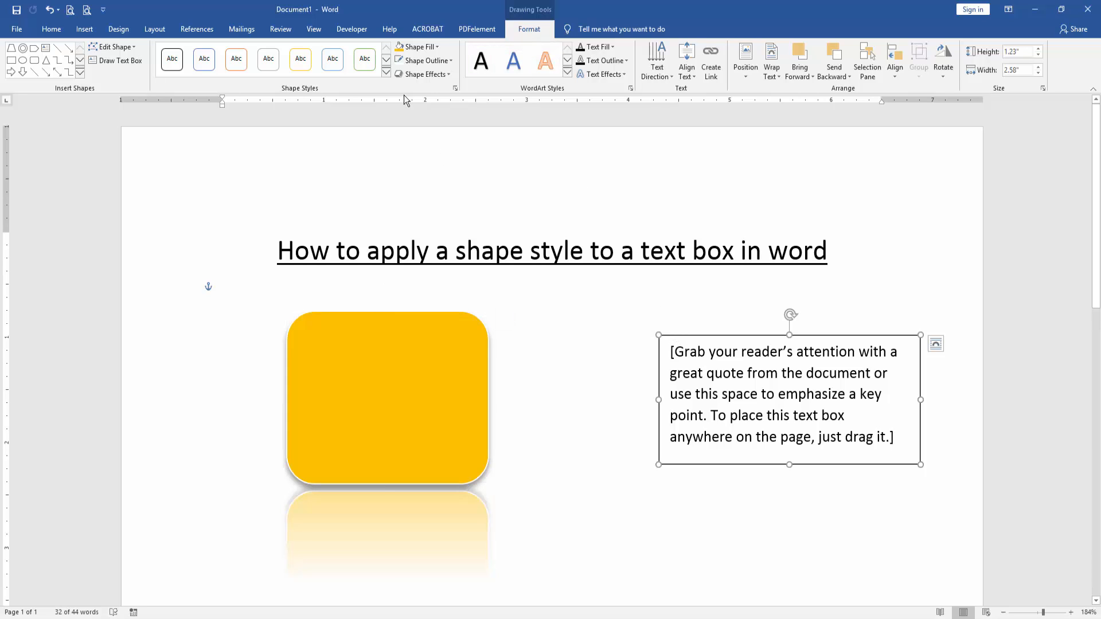
Give the text box a yellow Shape Fill and set Shape Outline to No Outline.
{"action": "left_click", "coordinate": [412, 46]}
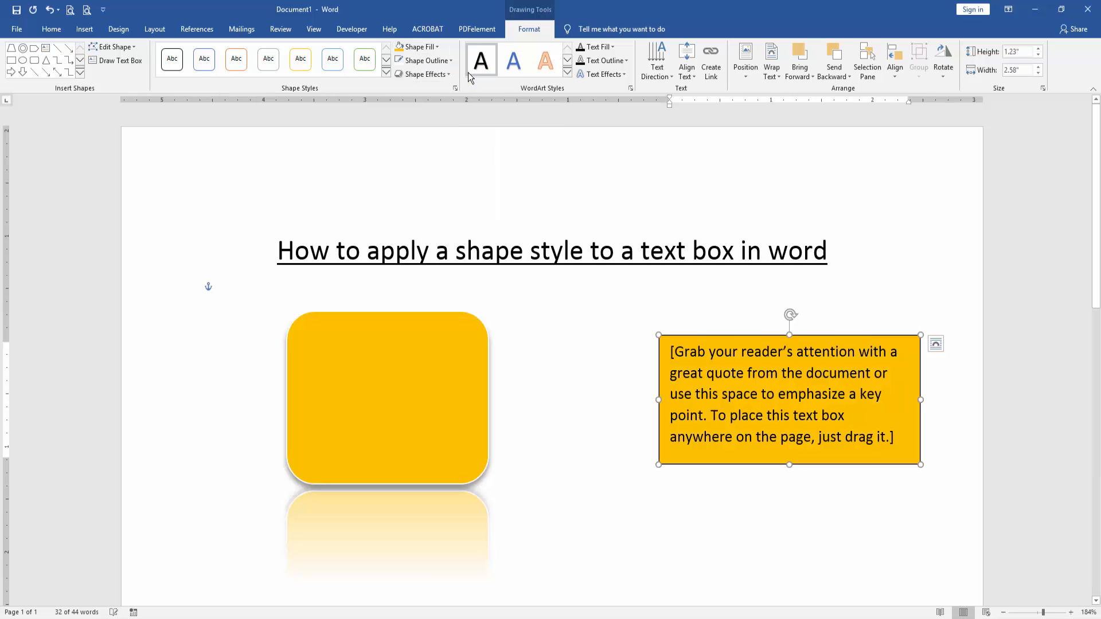
{"action": "left_click", "coordinate": [428, 61]}
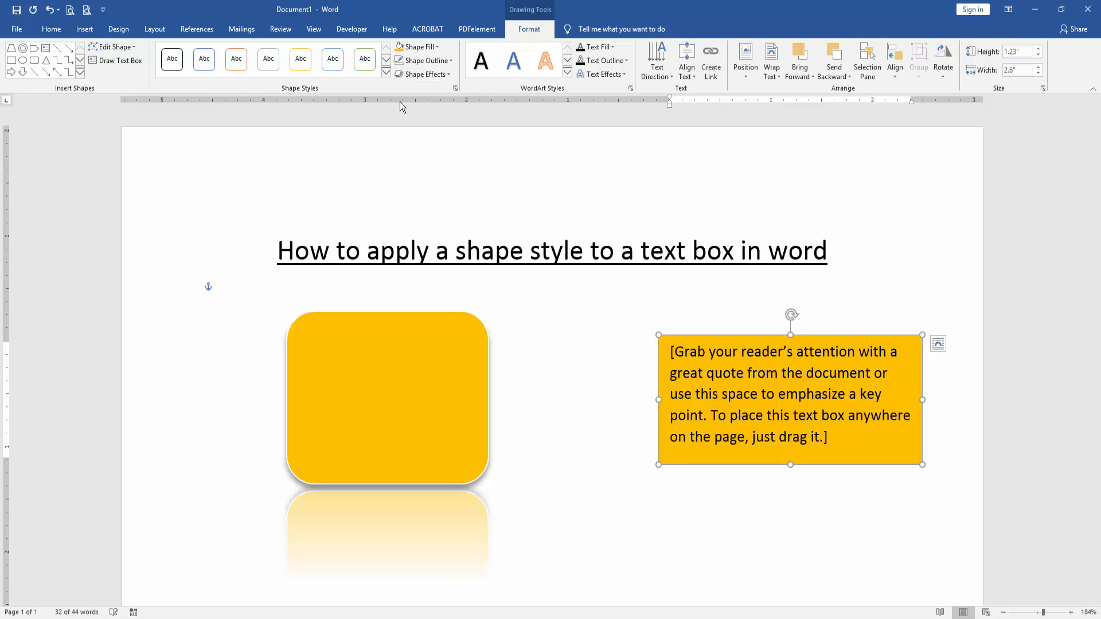
{"action": "left_click", "coordinate": [424, 74]}
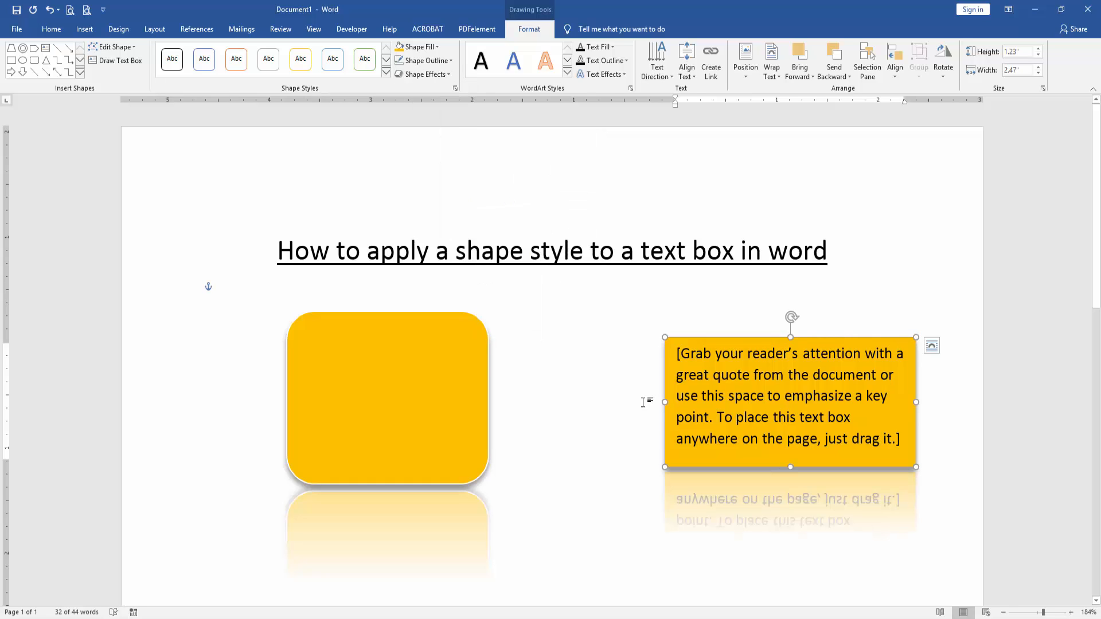
{"action": "mouse_move", "coordinate": [612, 380]}
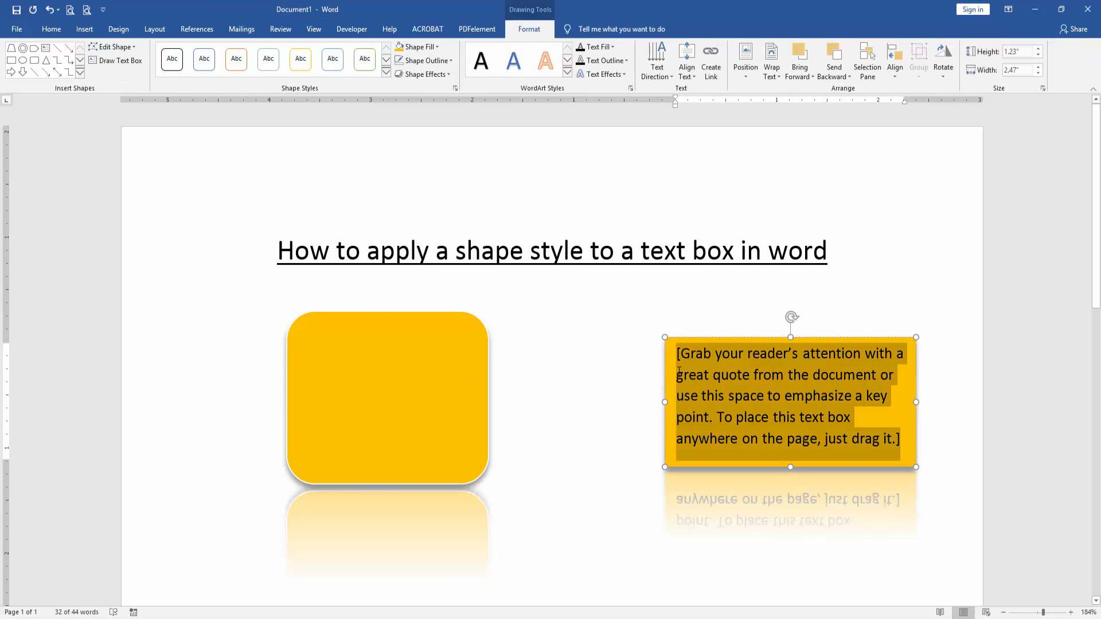
Apply Shadow and Reflection effects to the text box, then deselect it.
{"action": "left_click", "coordinate": [609, 363]}
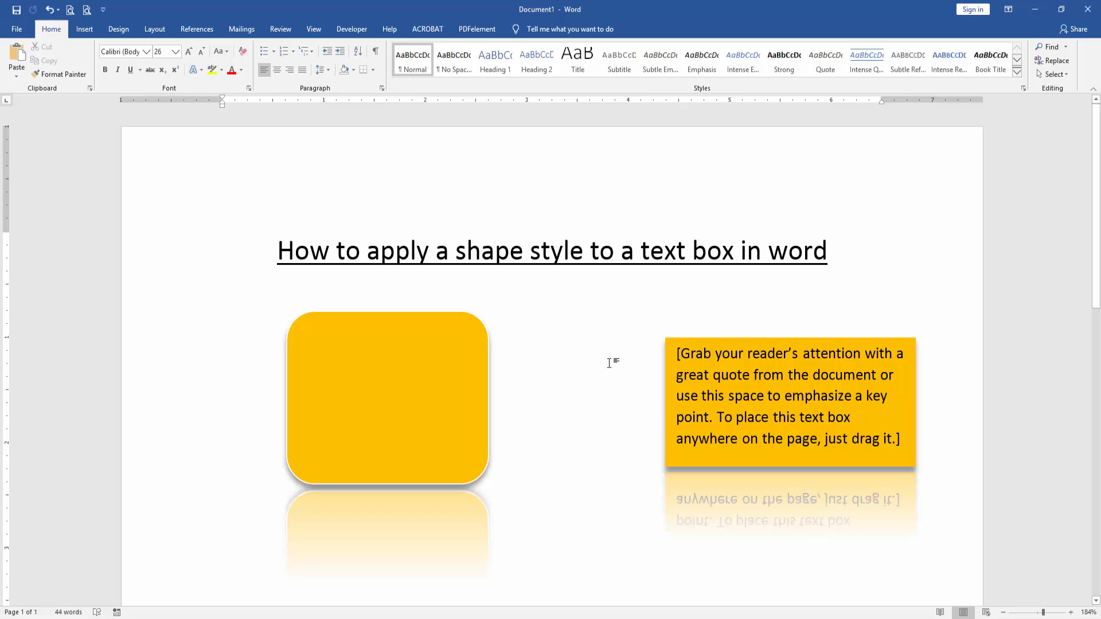
{"action": "left_click", "coordinate": [222, 321]}
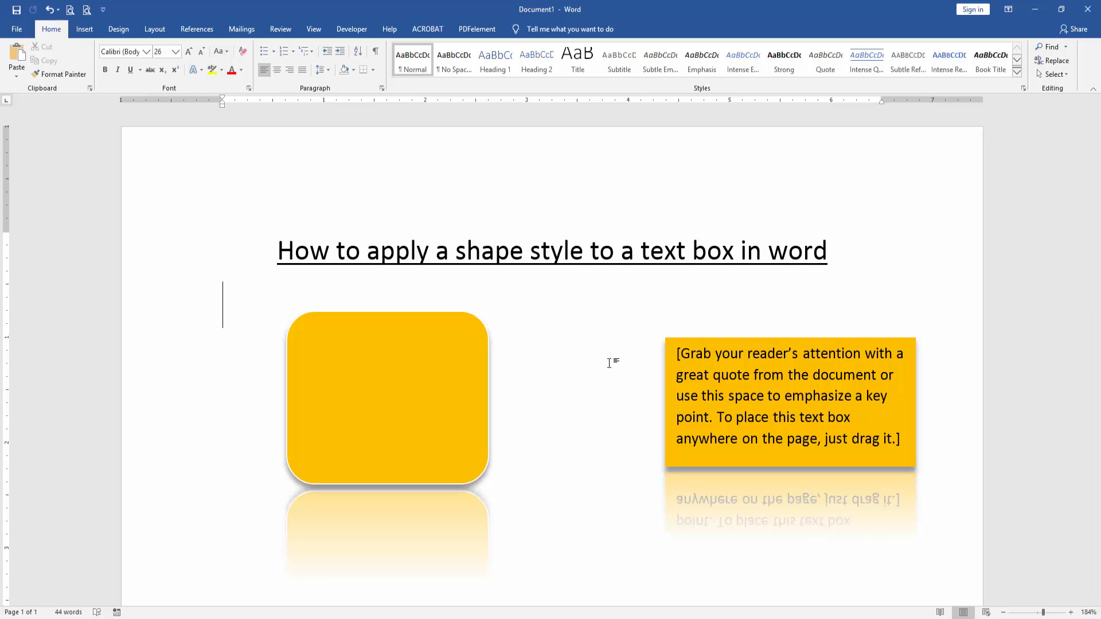